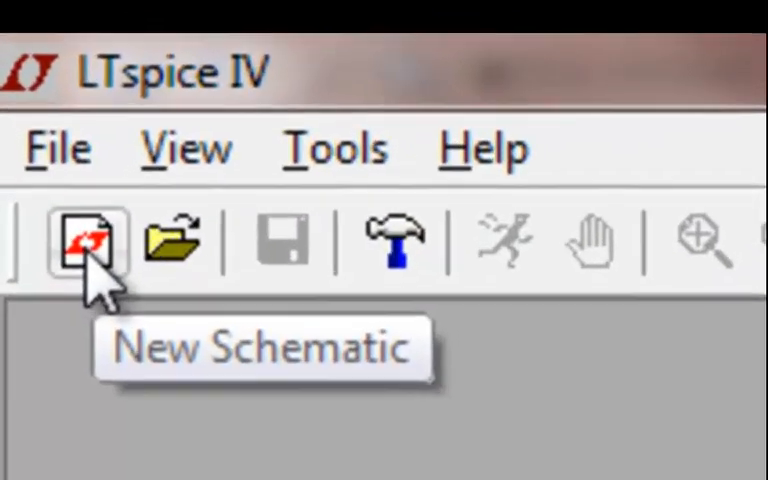
Create an empty new schematic document from the toolbar
left_click(75, 240)
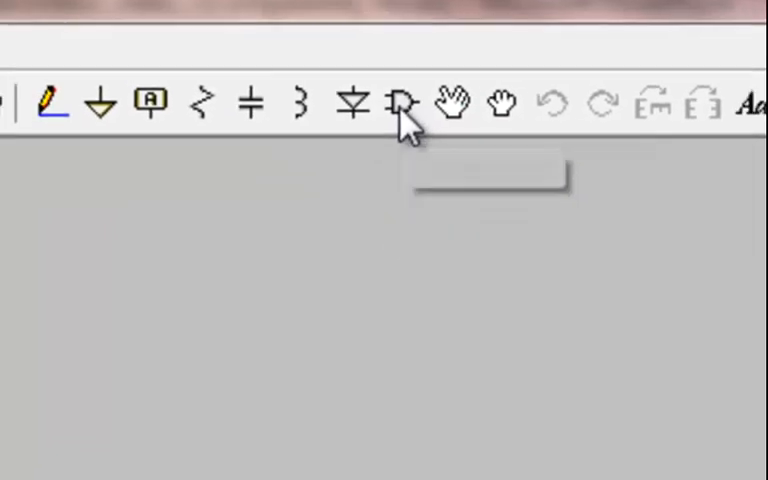
Pick the LTC3565 from the PowerProducts library and place it on the sheet as U1
left_click(400, 105)
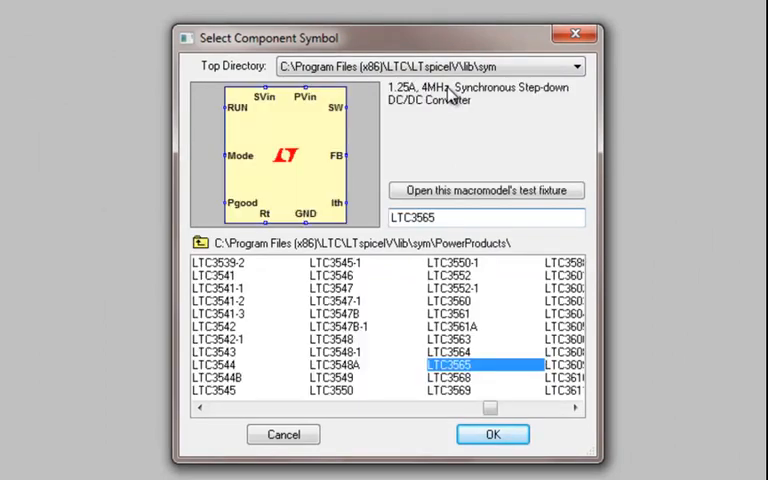
mouse_move(420, 267)
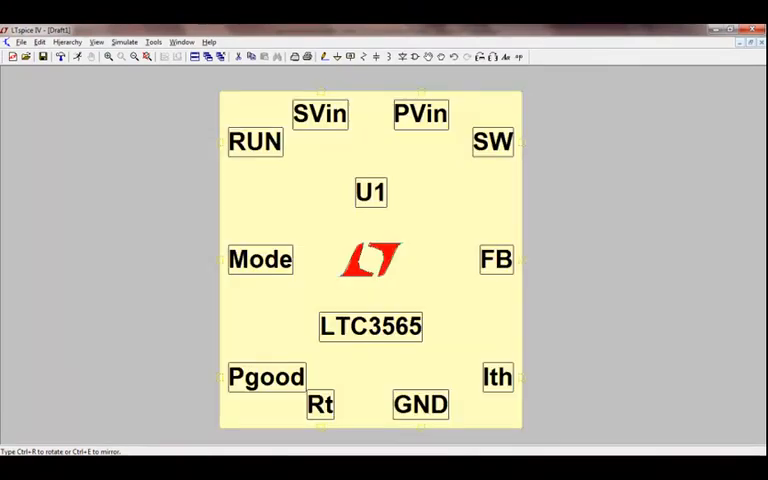
left_click(370, 260)
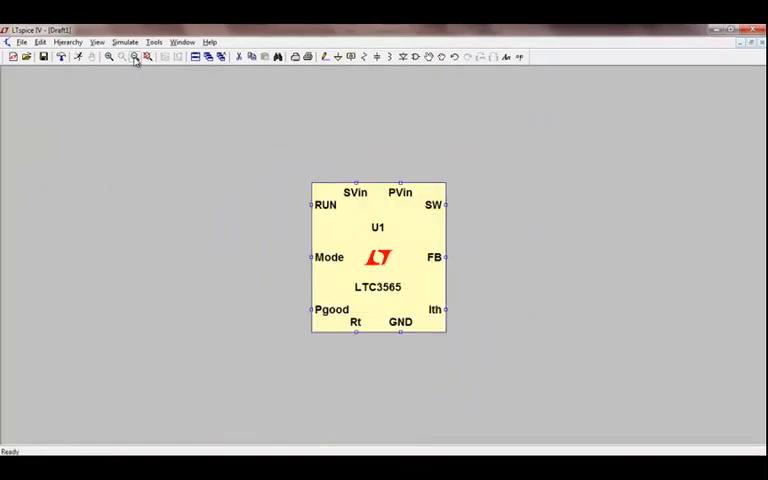
mouse_move(135, 57)
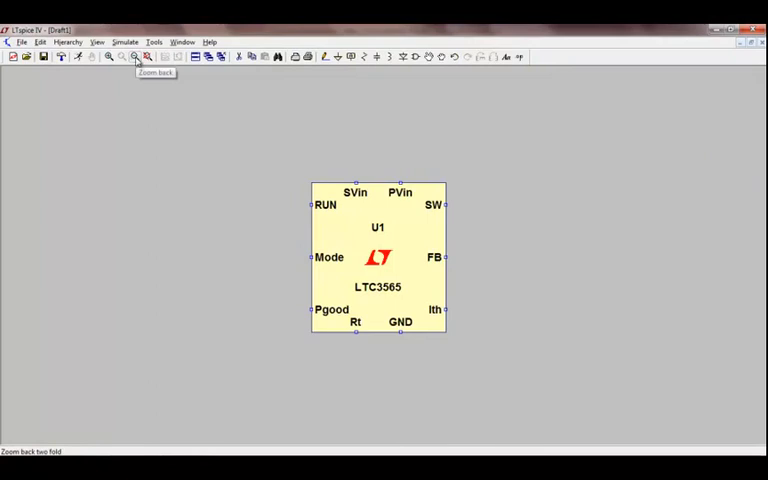
mouse_move(248, 190)
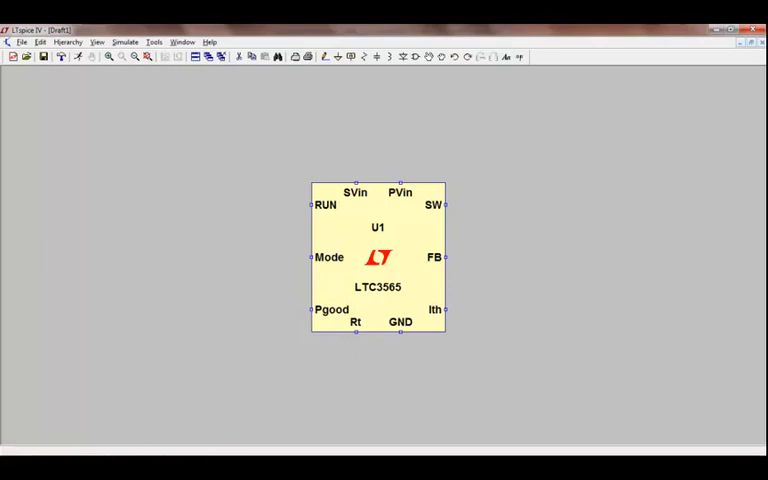
mouse_move(616, 152)
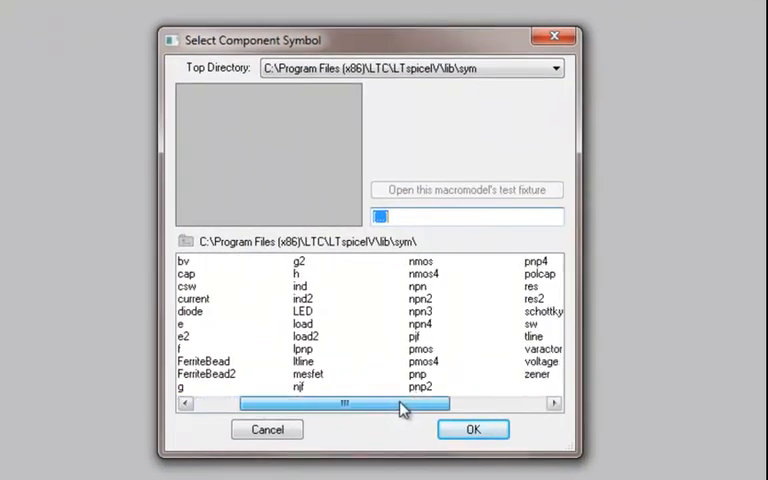
Scroll the symbol list and confirm the 'voltage' source as the part
scroll("right", 3)
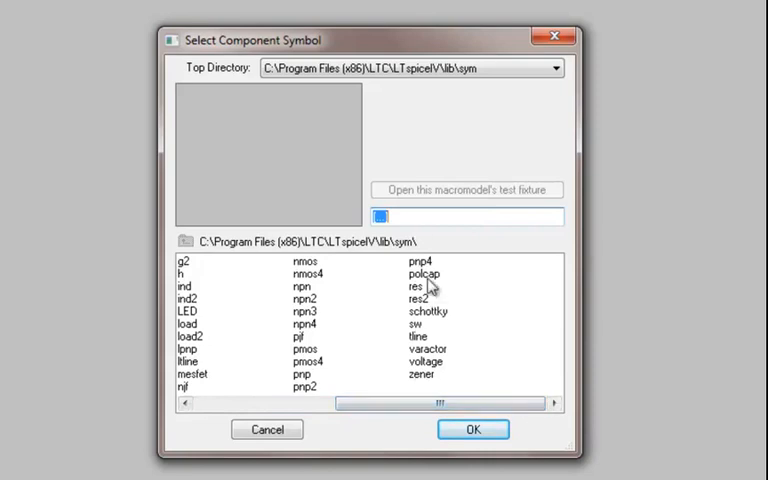
mouse_move(430, 369)
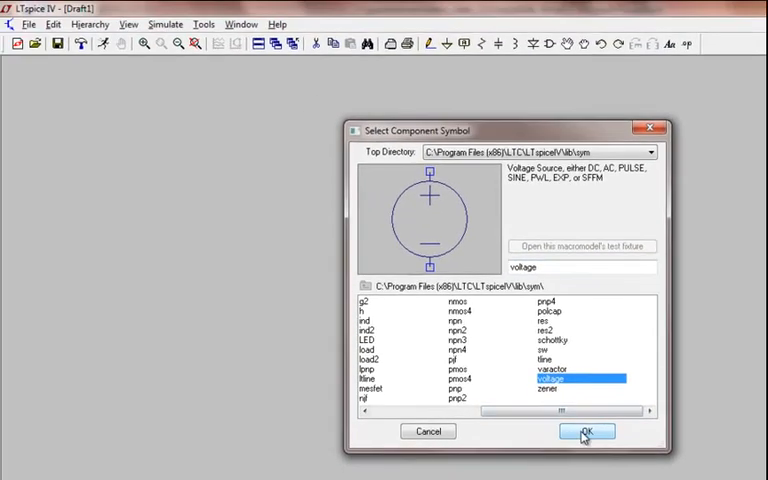
left_click(586, 431)
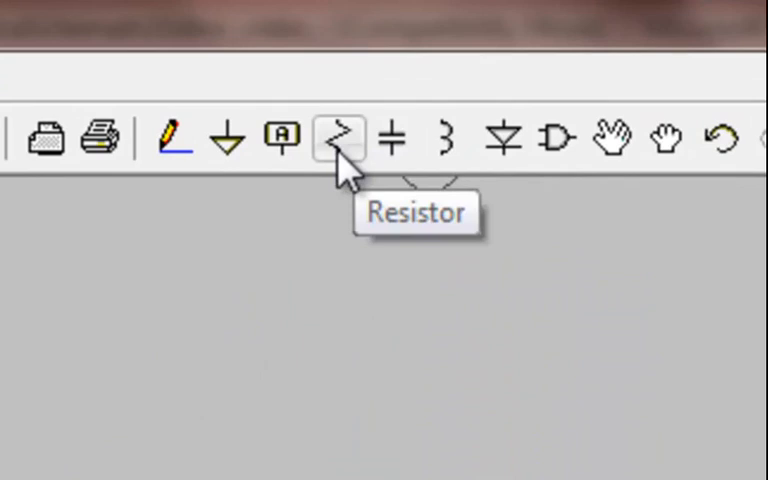
mouse_move(500, 140)
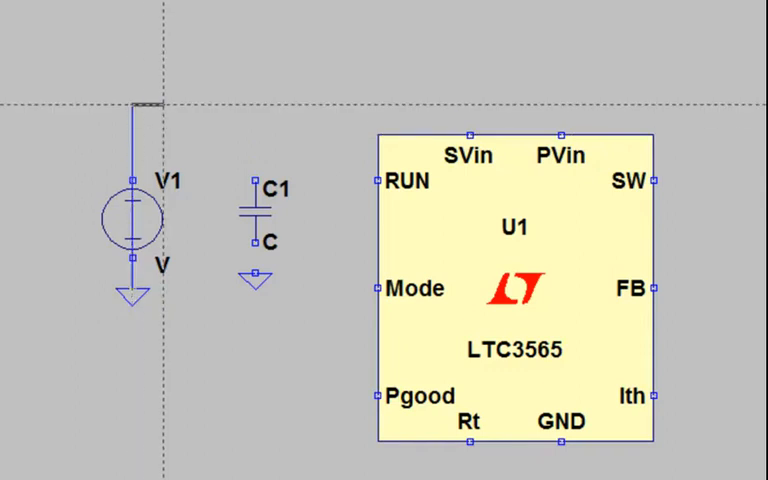
Draw a wire from V1's top terminal across to the LTC3565's SVin pin
left_click_drag(140, 103, 470, 103)
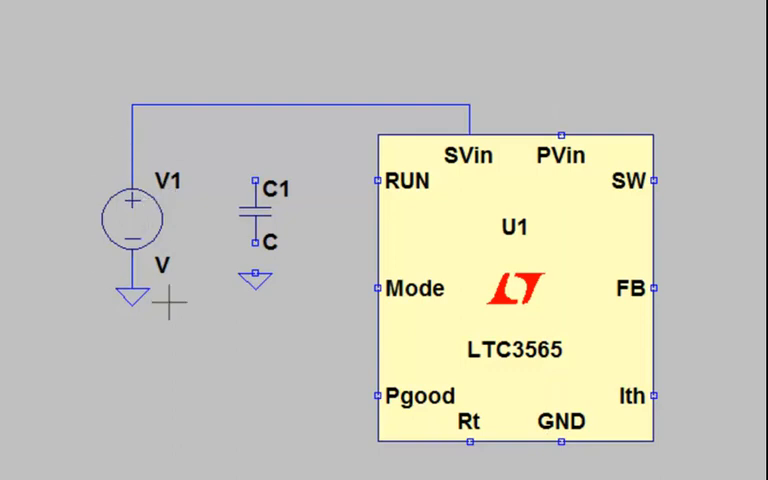
mouse_move(202, 375)
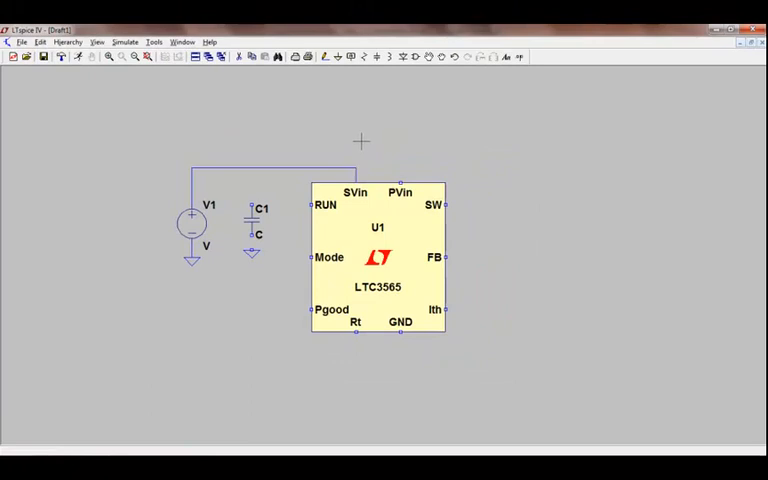
Select the Inductor tool and place L1 to the right of U1
left_click(391, 56)
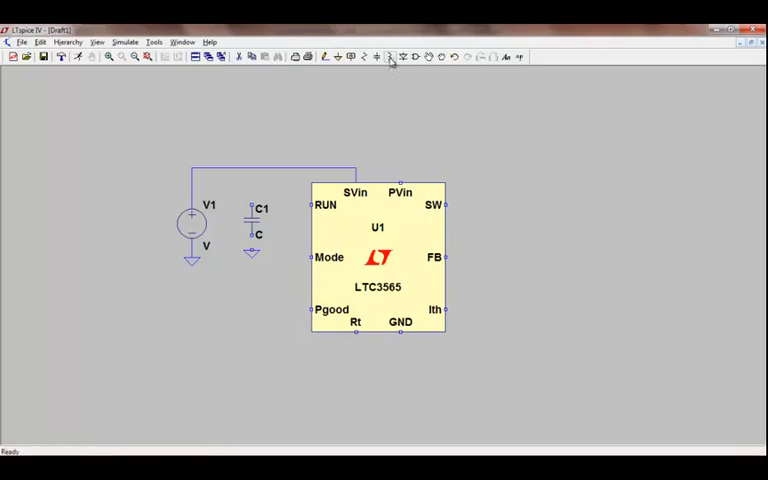
left_click(390, 56)
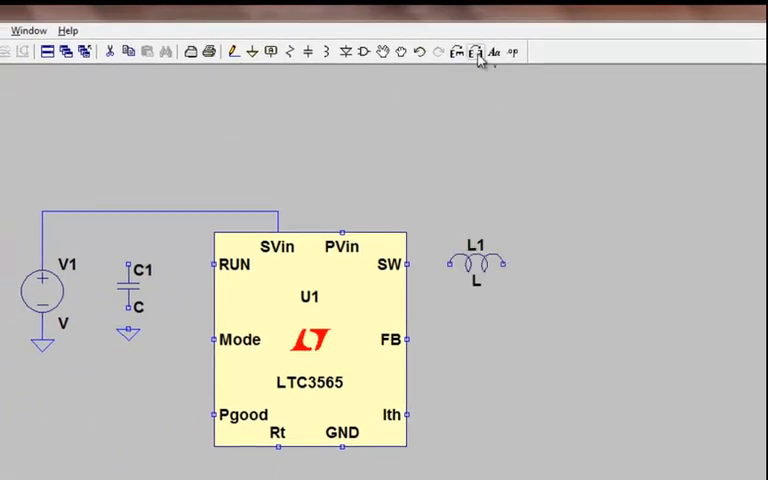
mouse_move(472, 52)
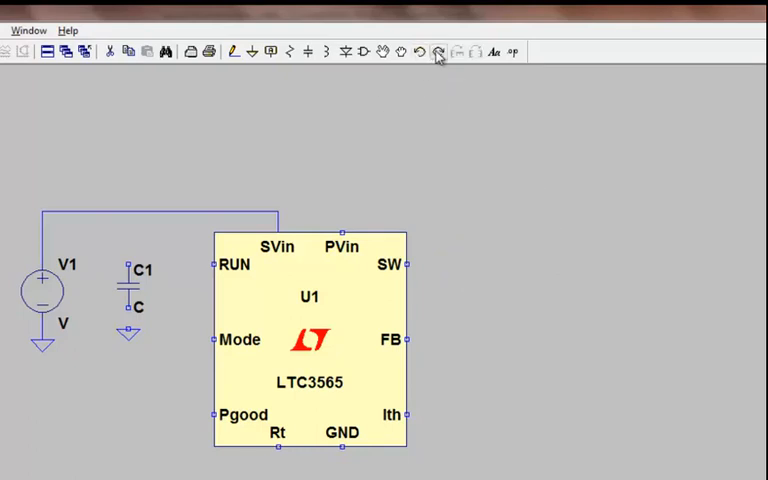
left_click(448, 53)
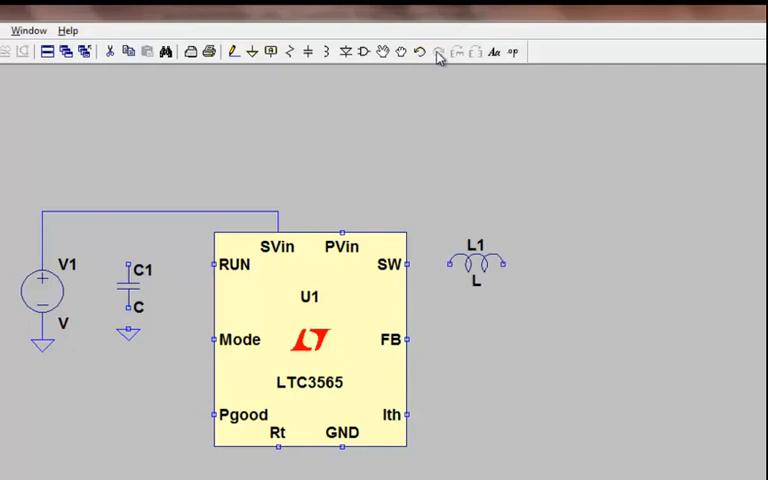
mouse_move(128, 52)
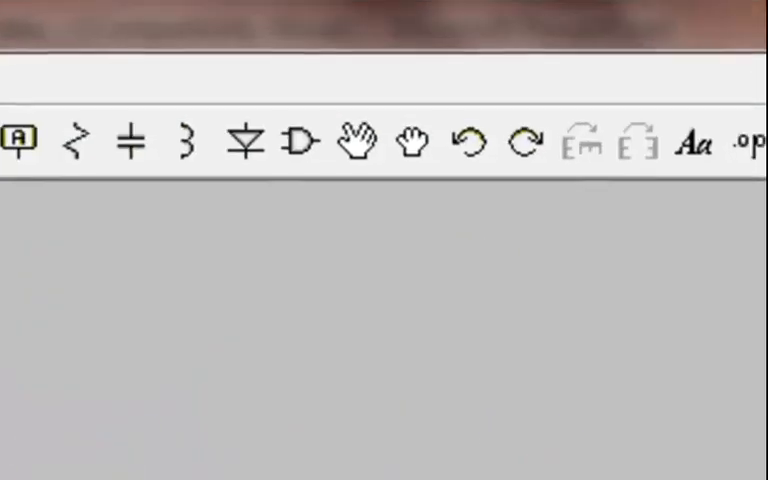
mouse_move(355, 148)
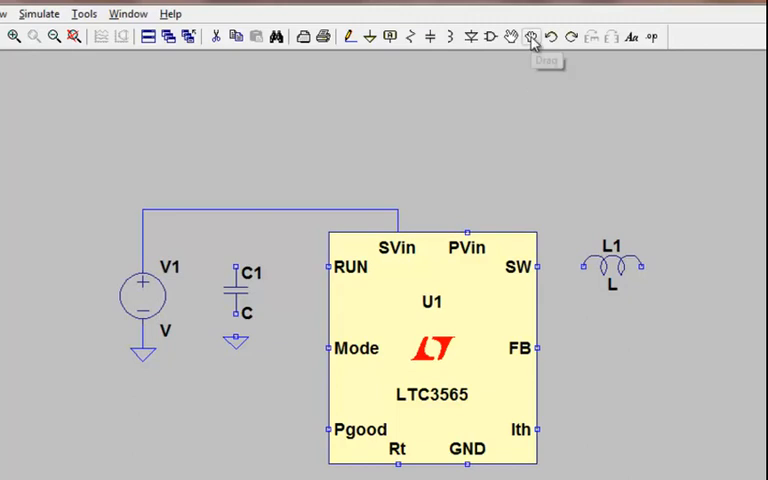
mouse_move(138, 296)
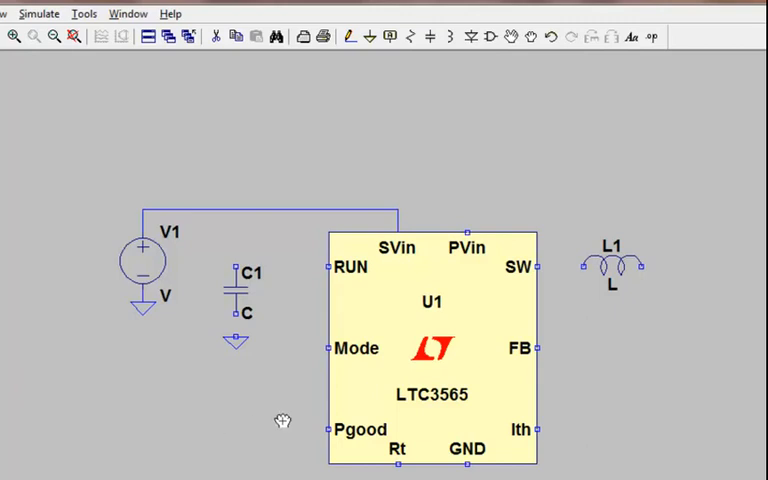
mouse_move(455, 313)
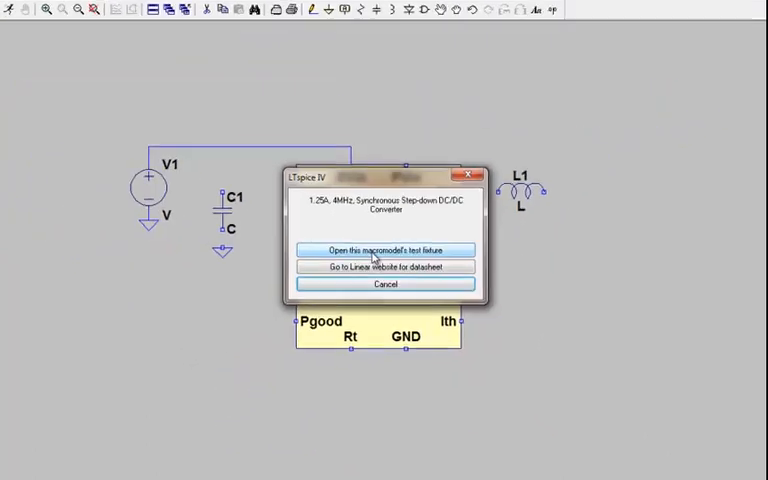
Choose 'Open this macromodel's test fixture' for the LTC3565 symbol
left_click(384, 249)
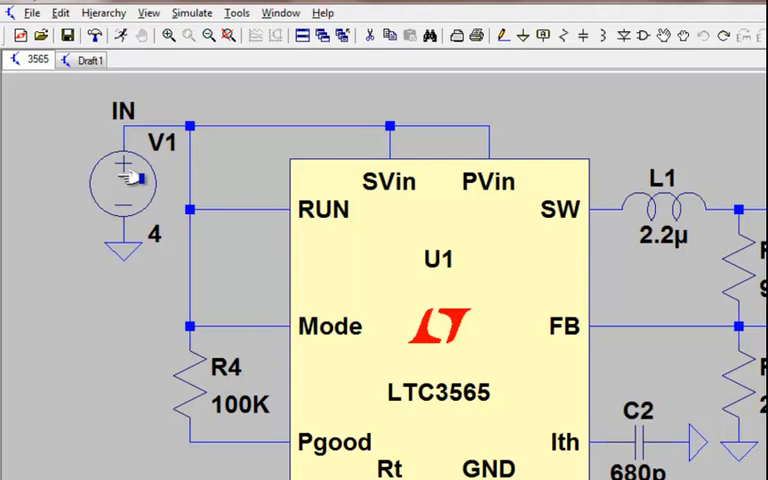
Check V1's 4 V DC value and view its Advanced independent source options
double_click(122, 180)
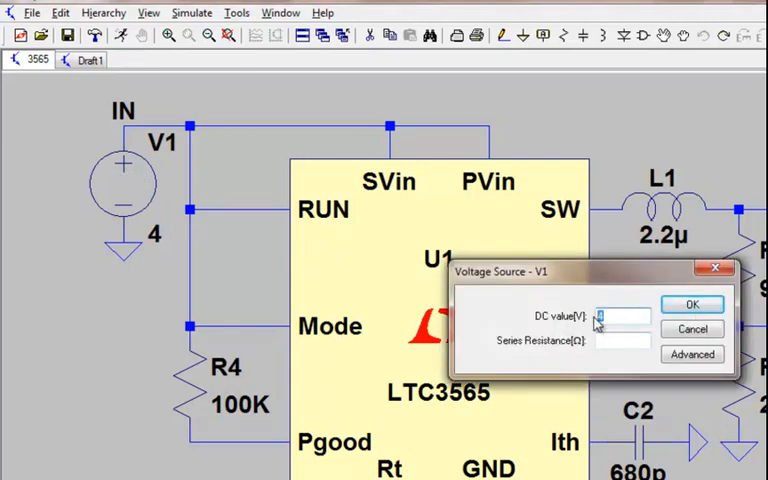
type("4")
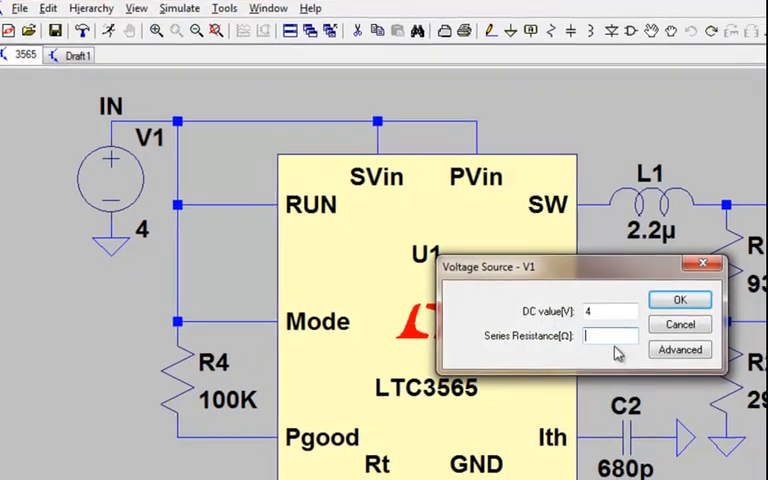
left_click(680, 349)
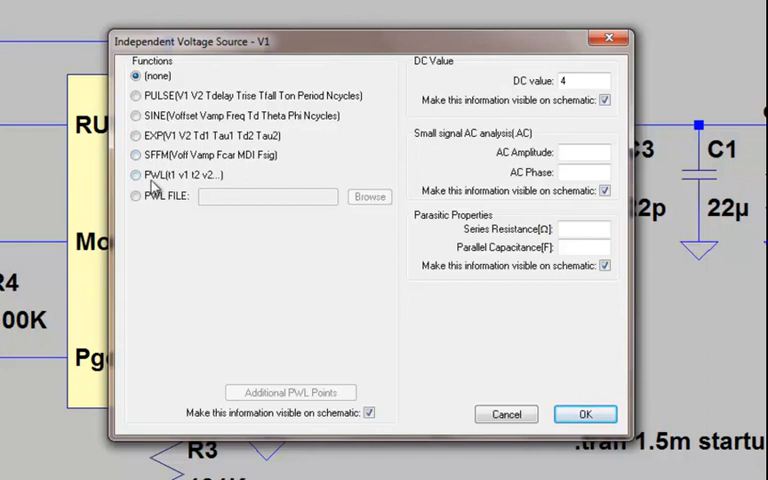
mouse_move(393, 250)
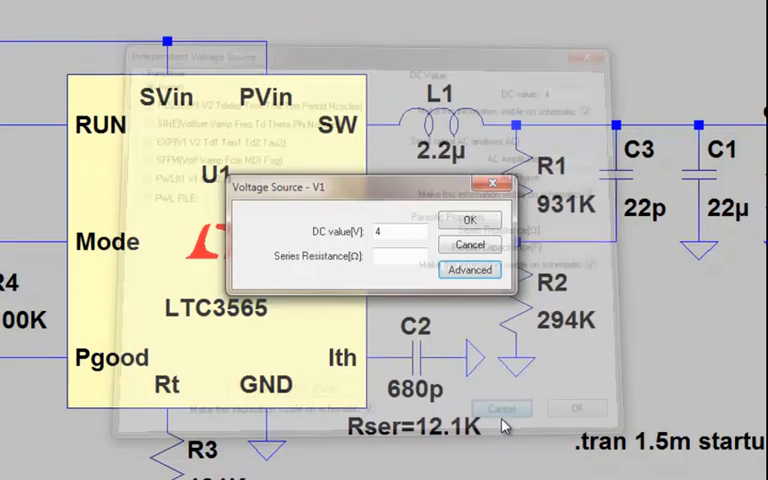
Cancel V1's dialog and inspect R4's 100K Resistance field
left_click(469, 219)
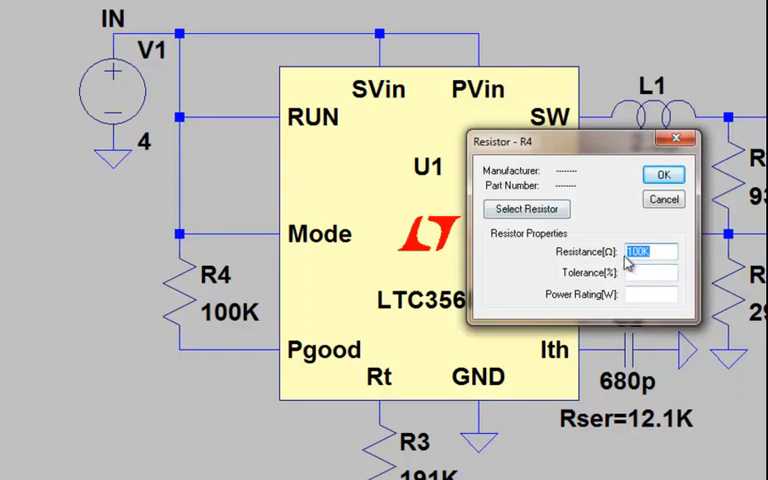
left_click(526, 209)
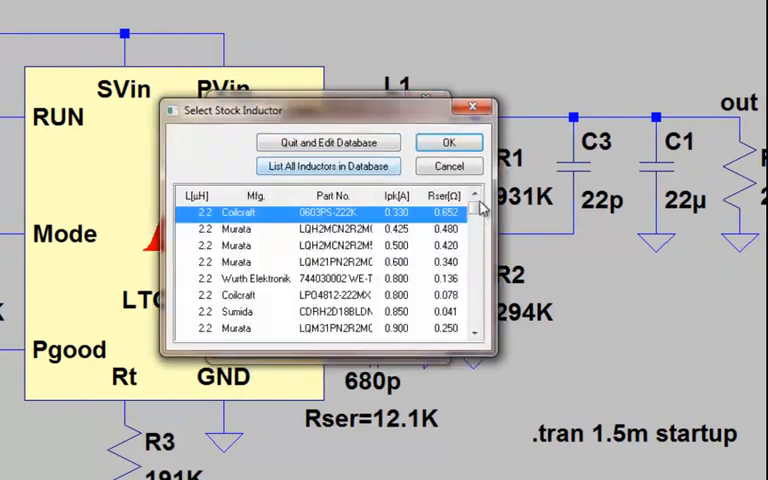
Scroll through the Select Stock Inductor list of 2.2 µH parts
scroll("down", 3)
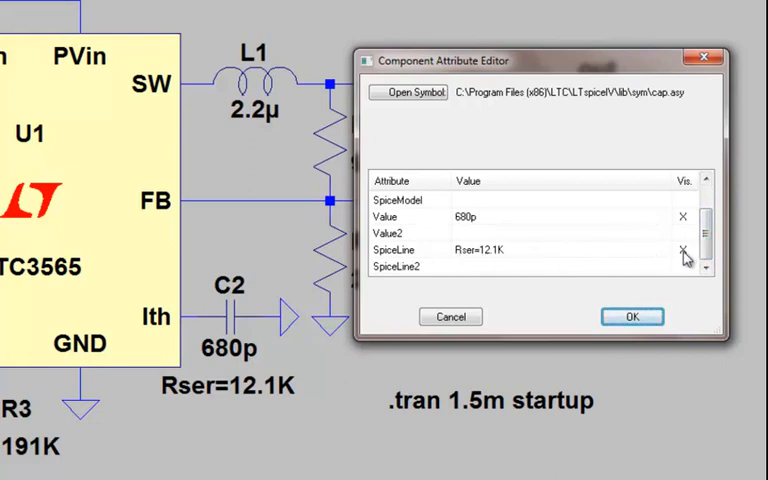
mouse_move(450, 316)
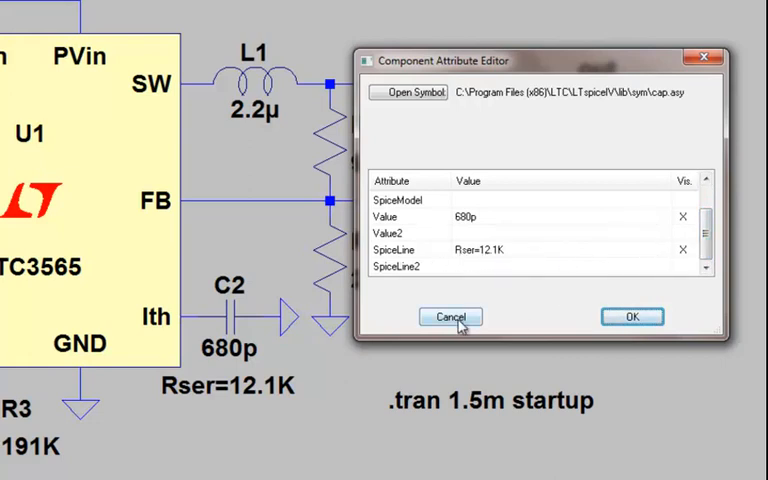
left_click(449, 317)
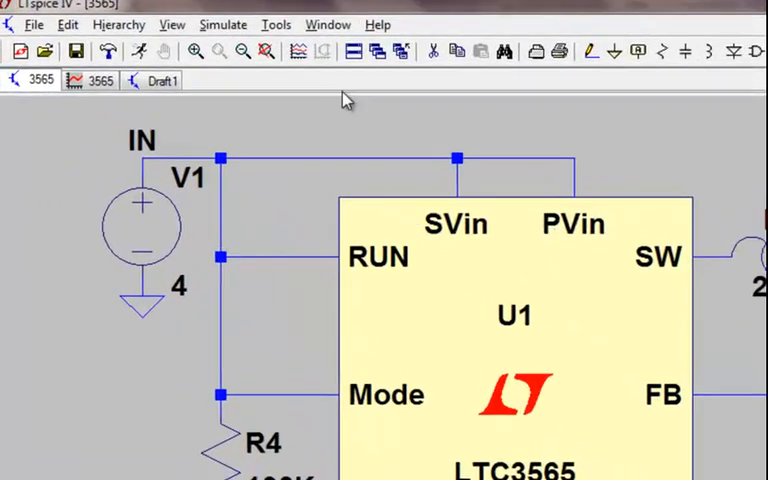
Review the Transient command (Stop Time 1.5m, startup) and accept it
left_click(222, 24)
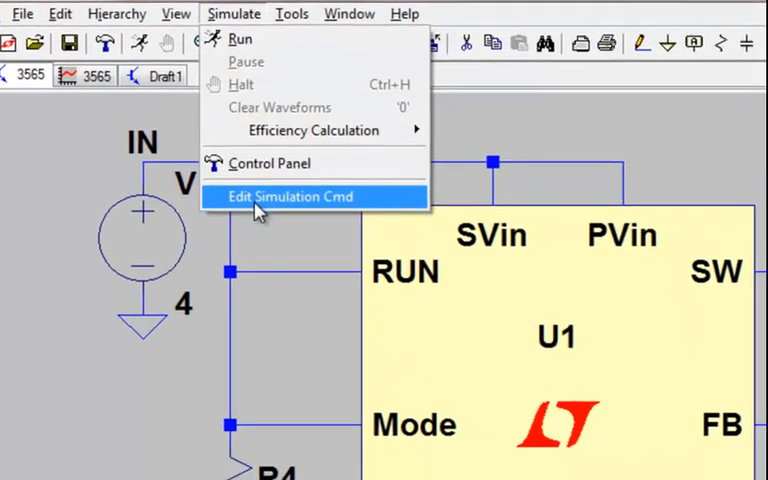
left_click(290, 196)
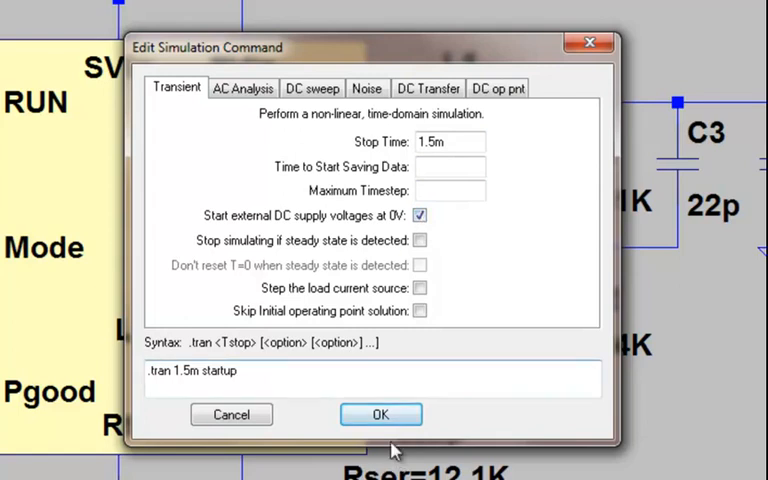
left_click(380, 414)
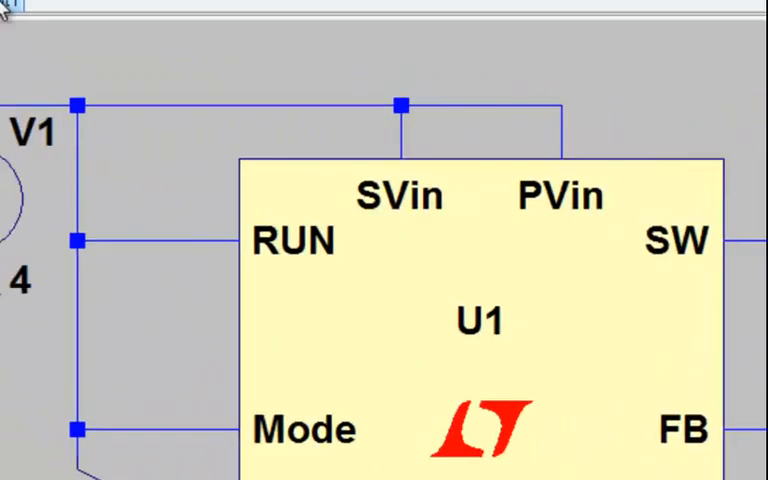